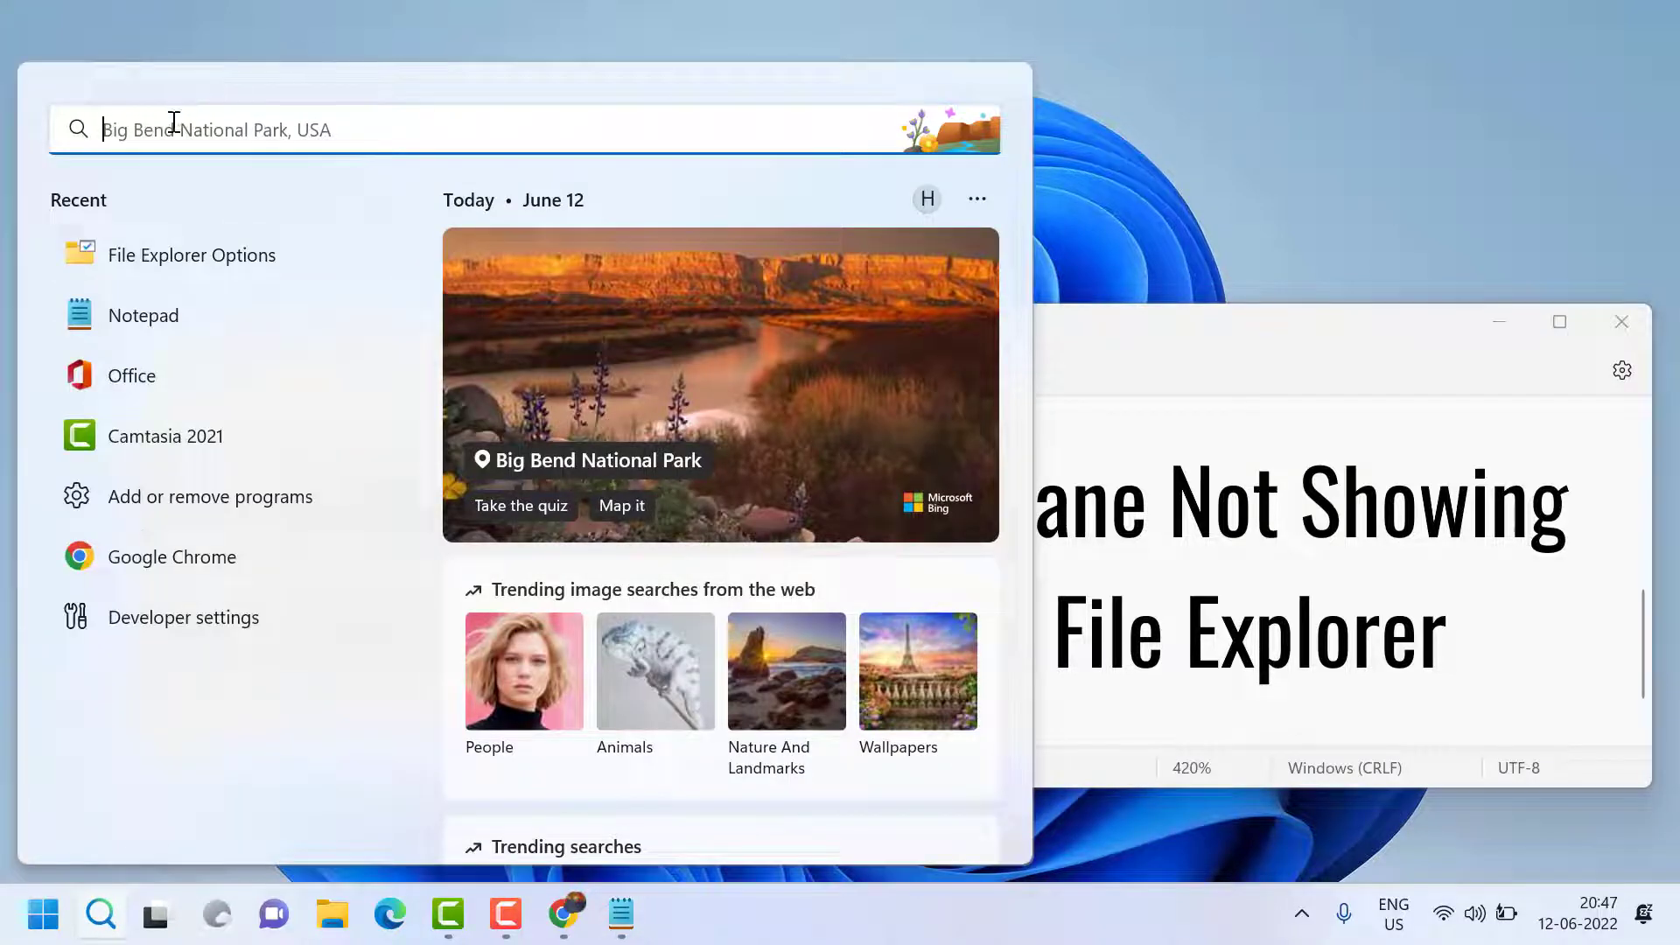
- Search Start for "file explorer" so File Explorer Options shows as best match
text(file explorer op)
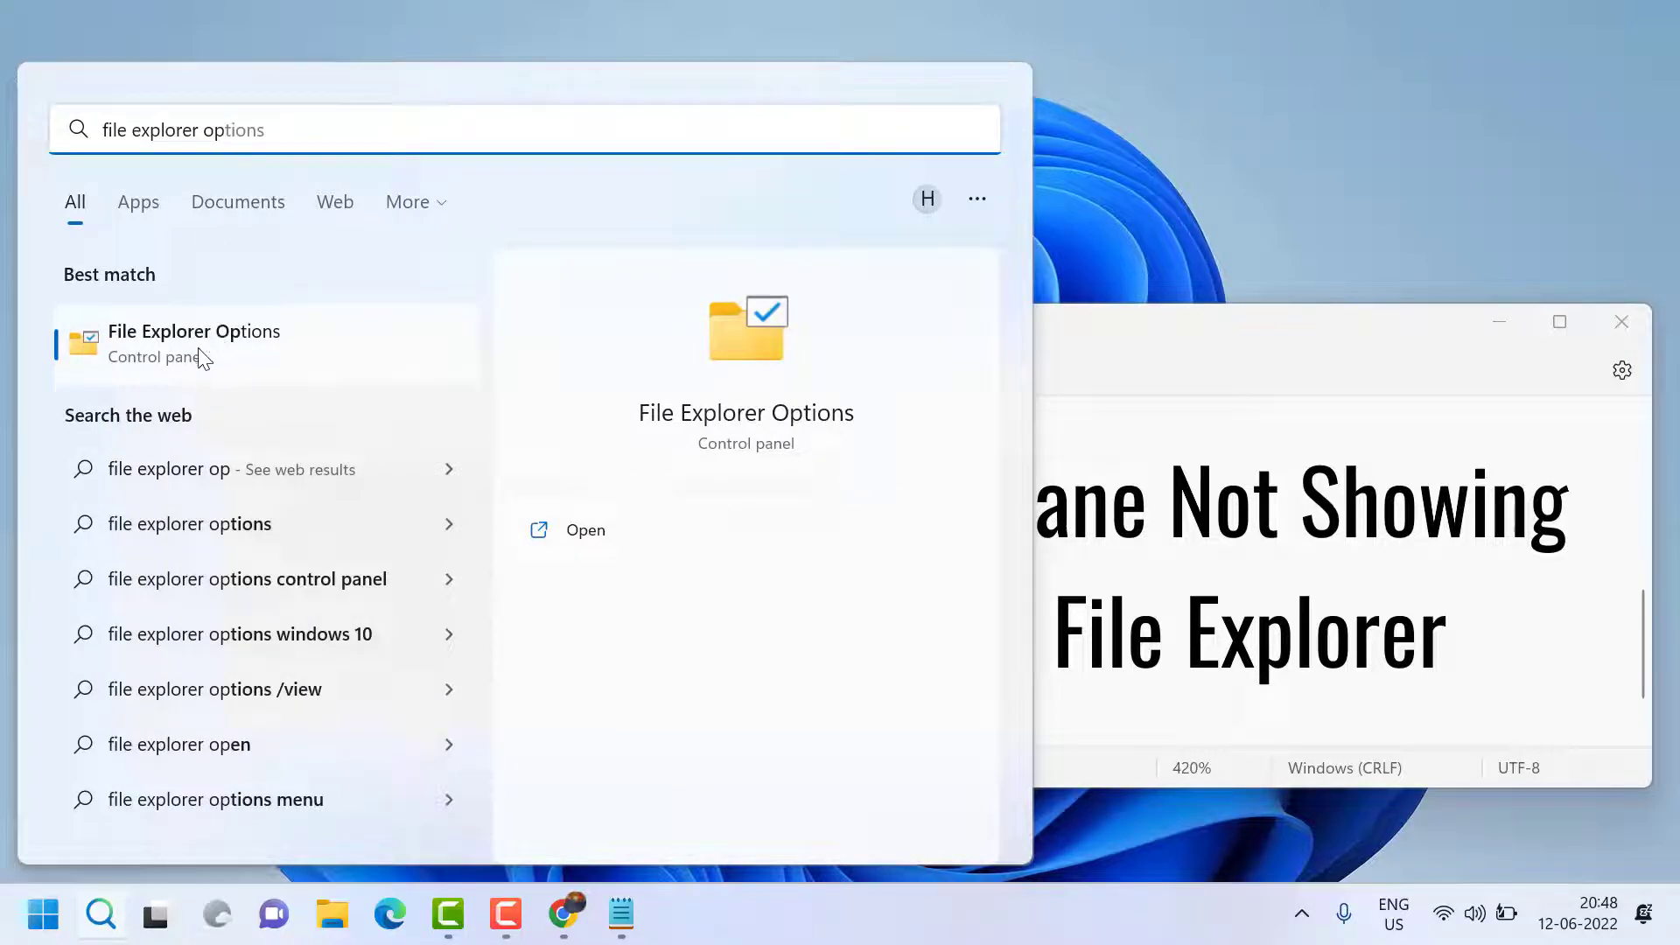
- In File Explorer Options View settings, check Show This PC and confirm with OK
click(194, 343)
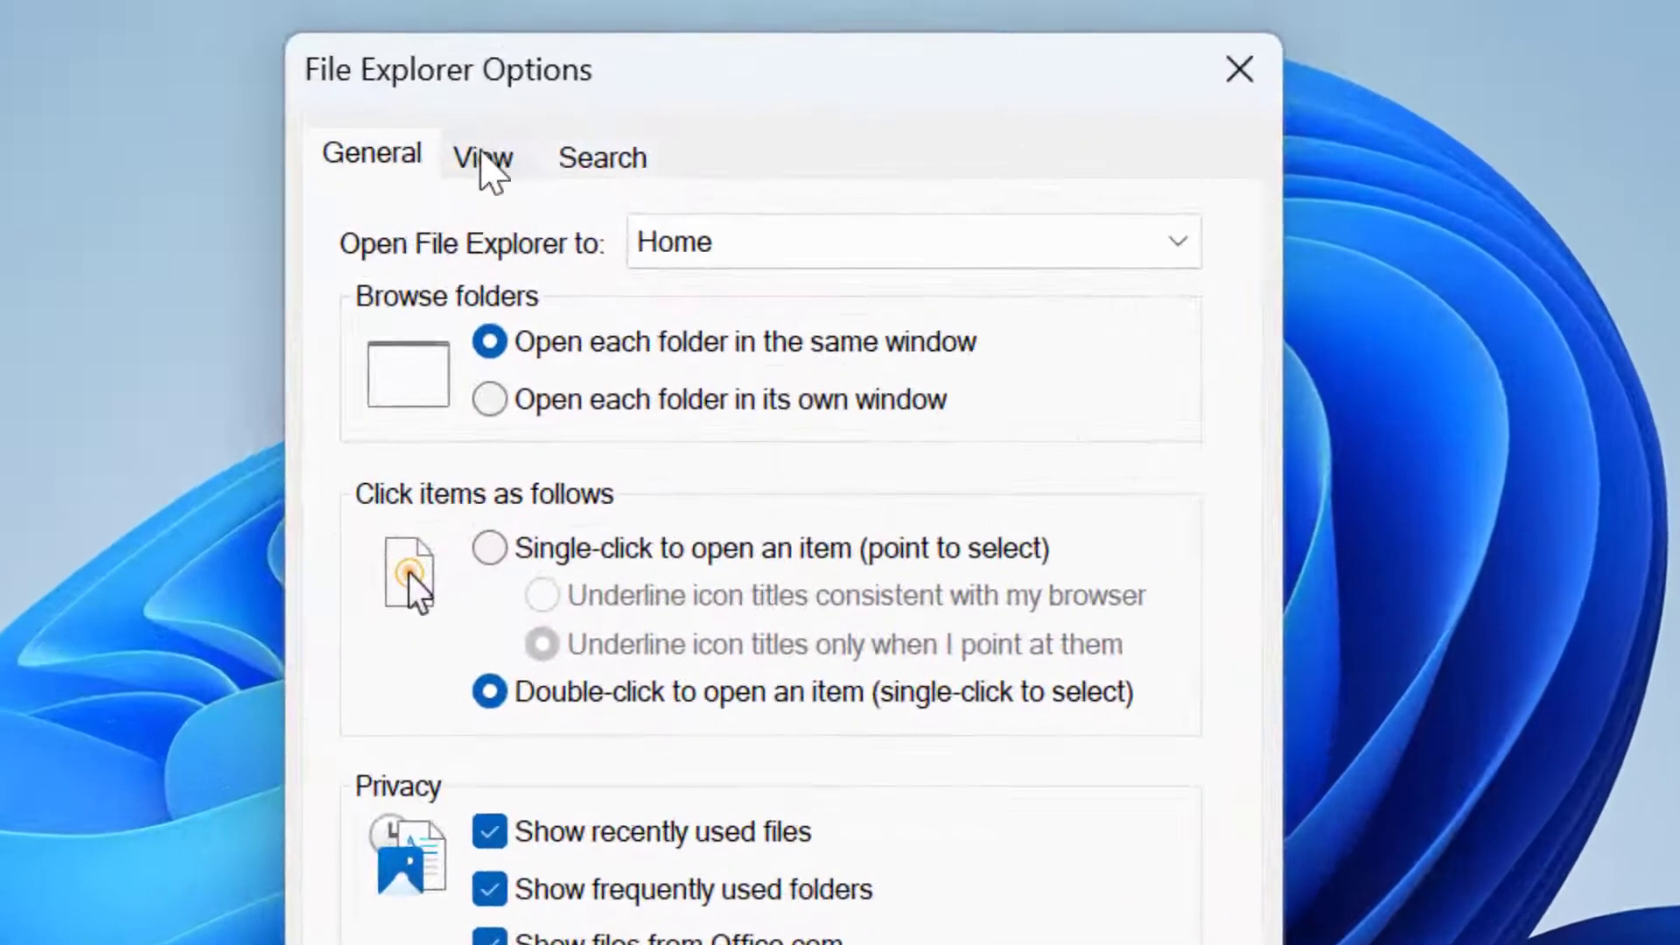
click(483, 156)
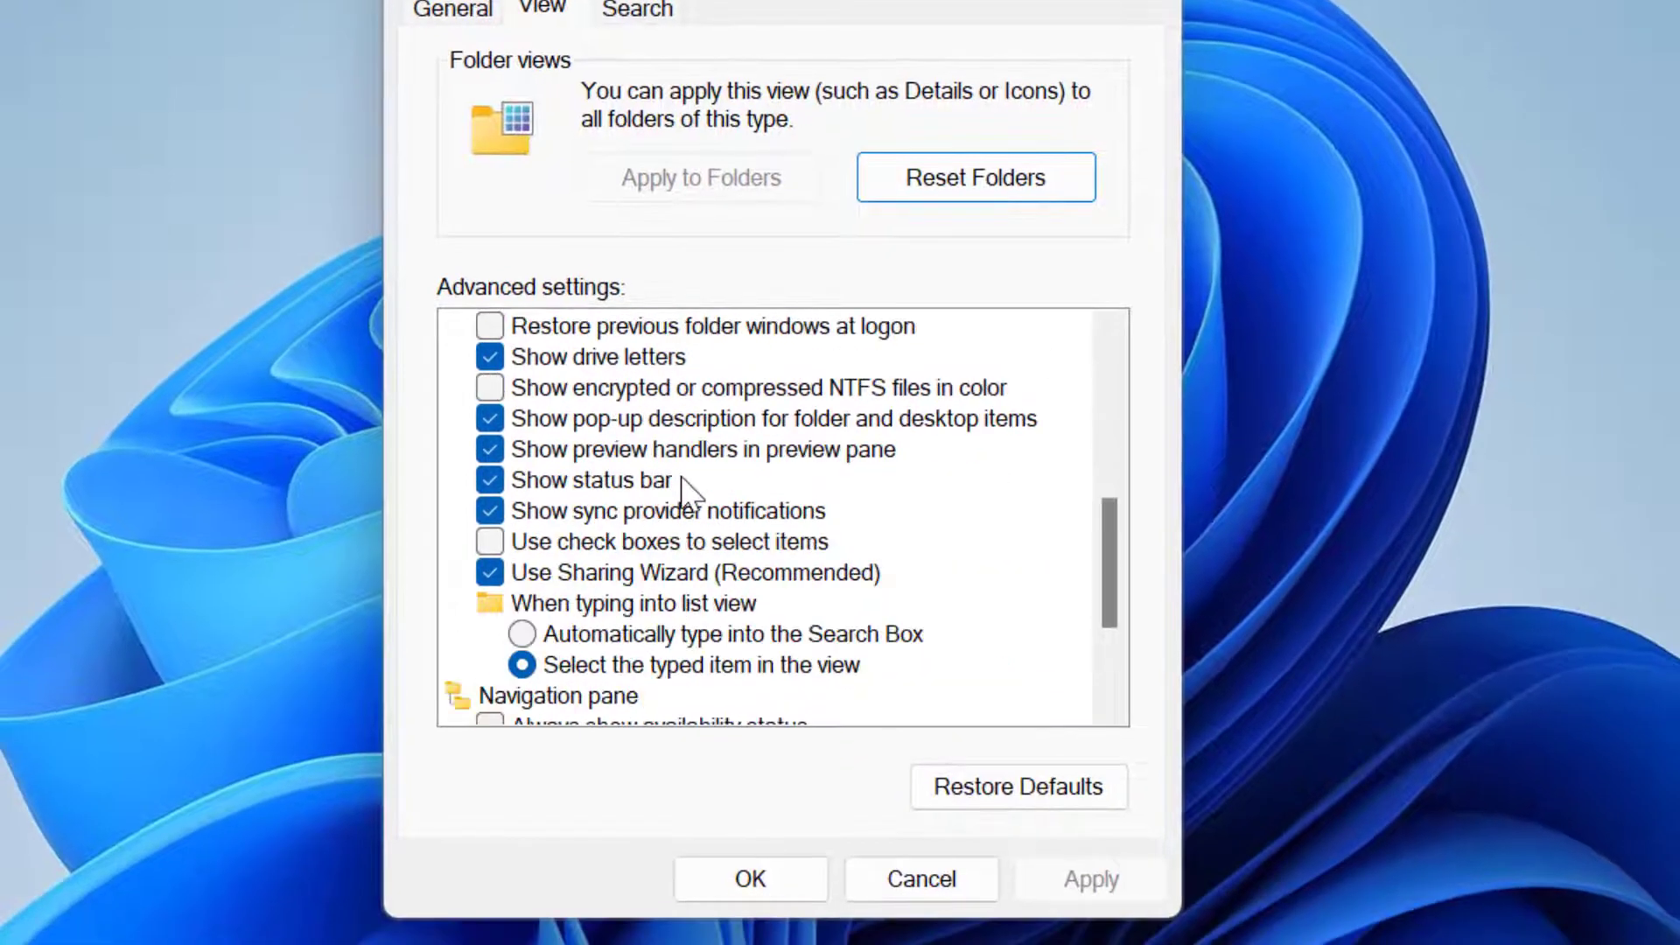
scroll(down, 3)
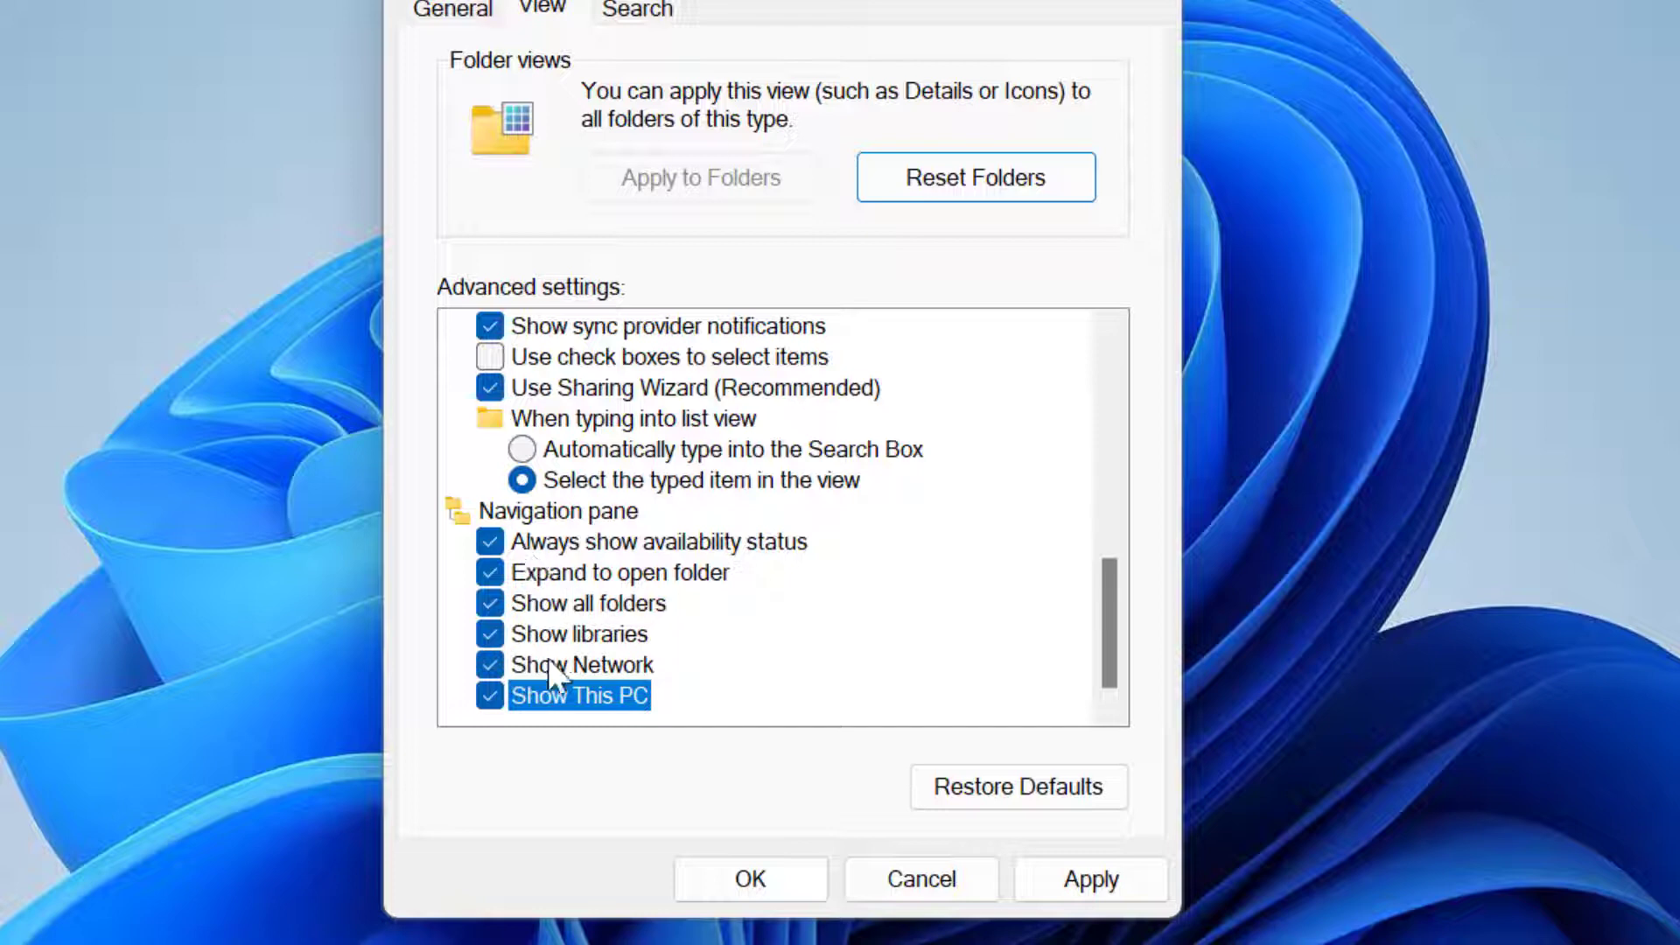
click(1096, 879)
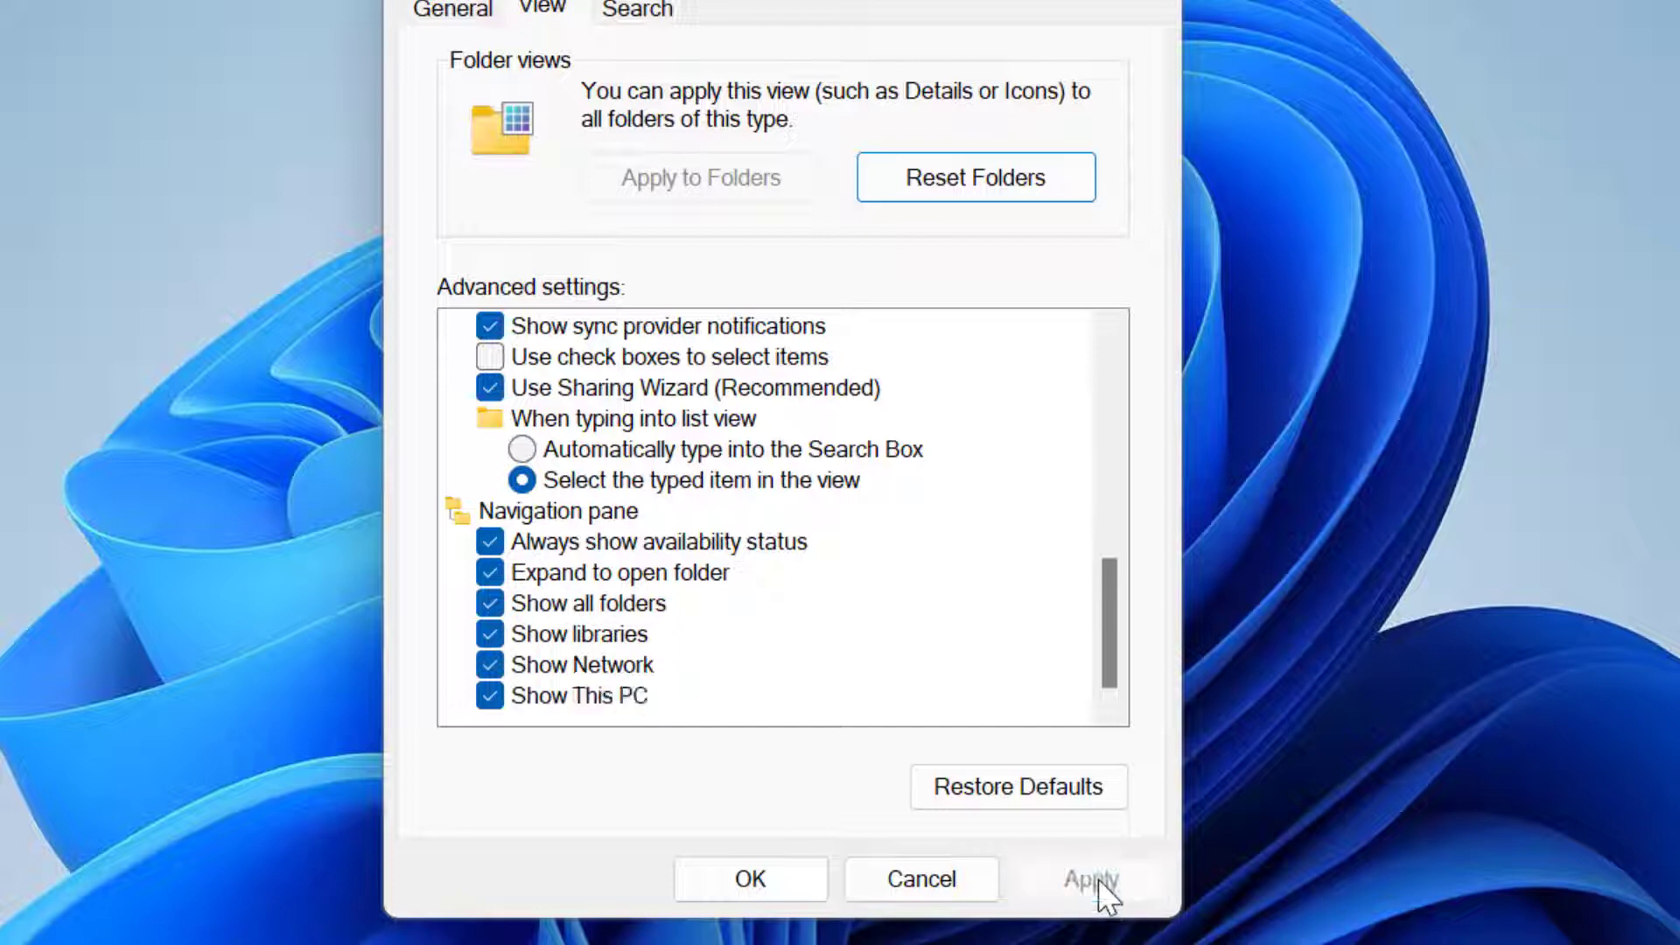
mouse_move(748, 904)
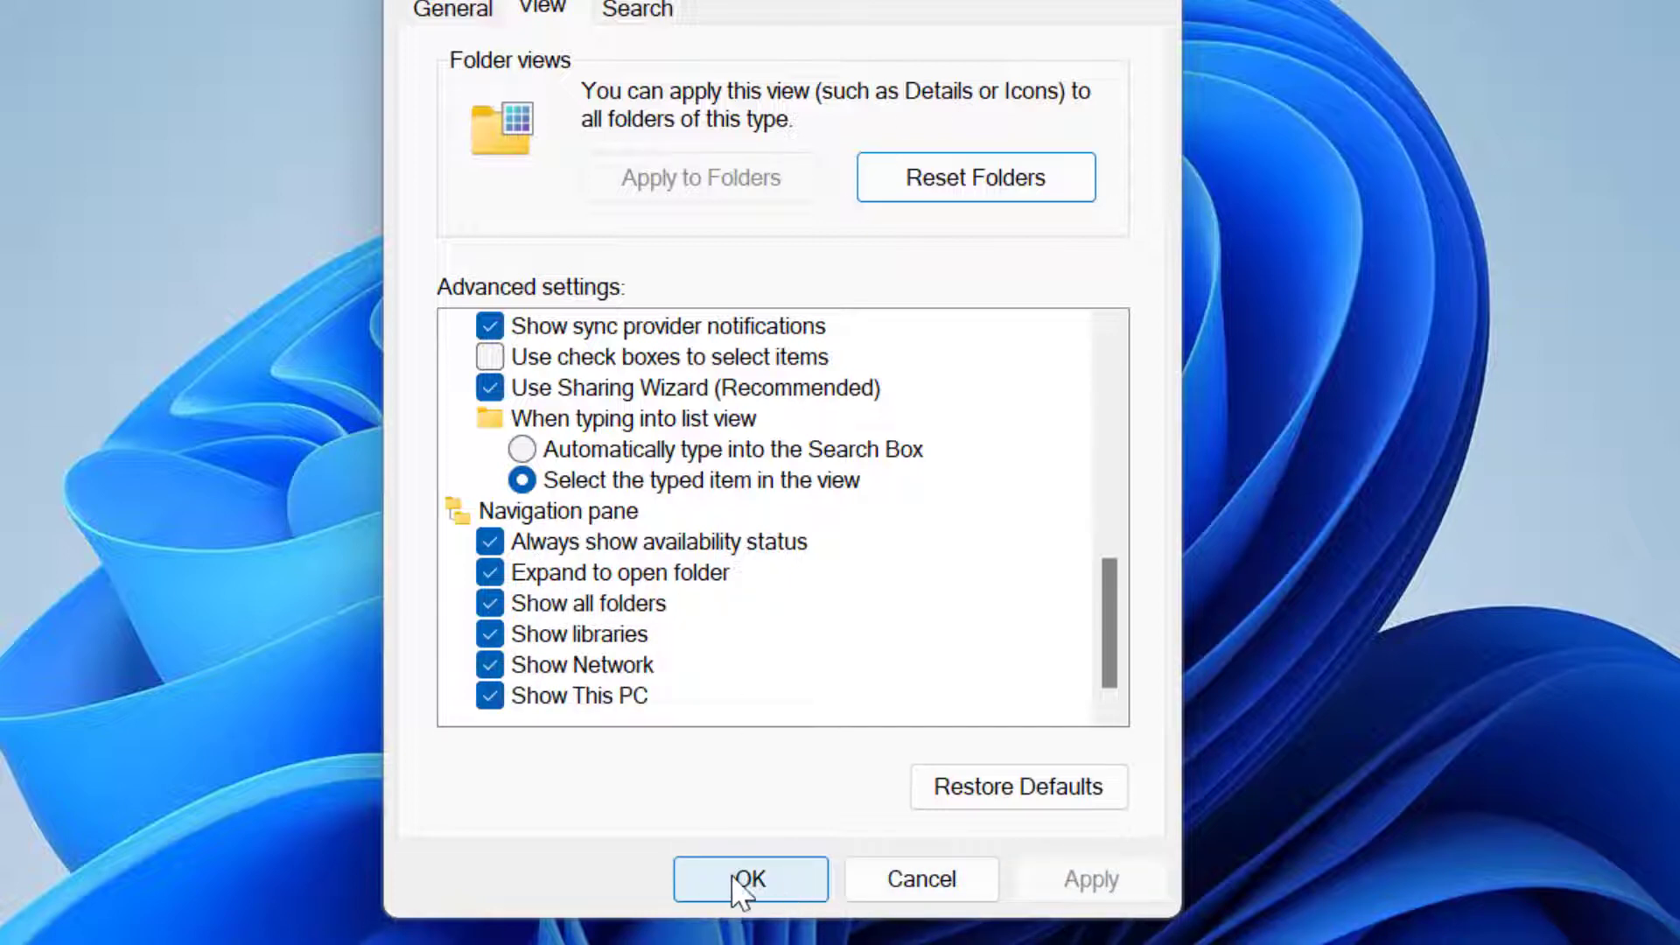
click(749, 878)
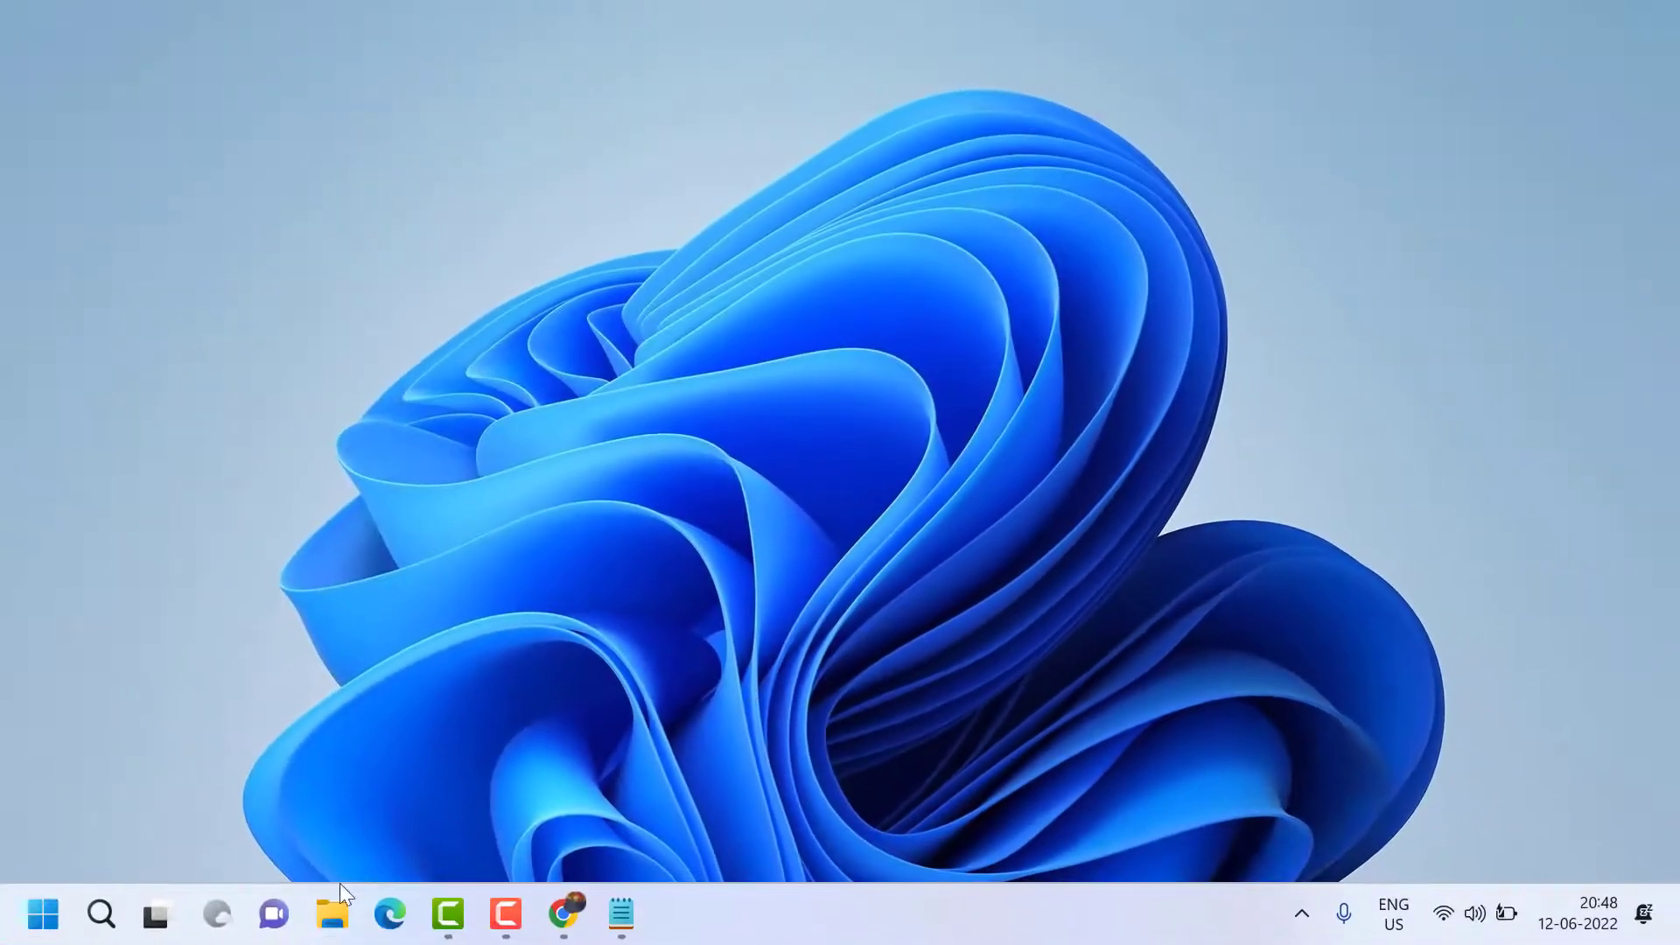
- Launch File Explorer on Home and hide the navigation pane via the View menu
click(333, 914)
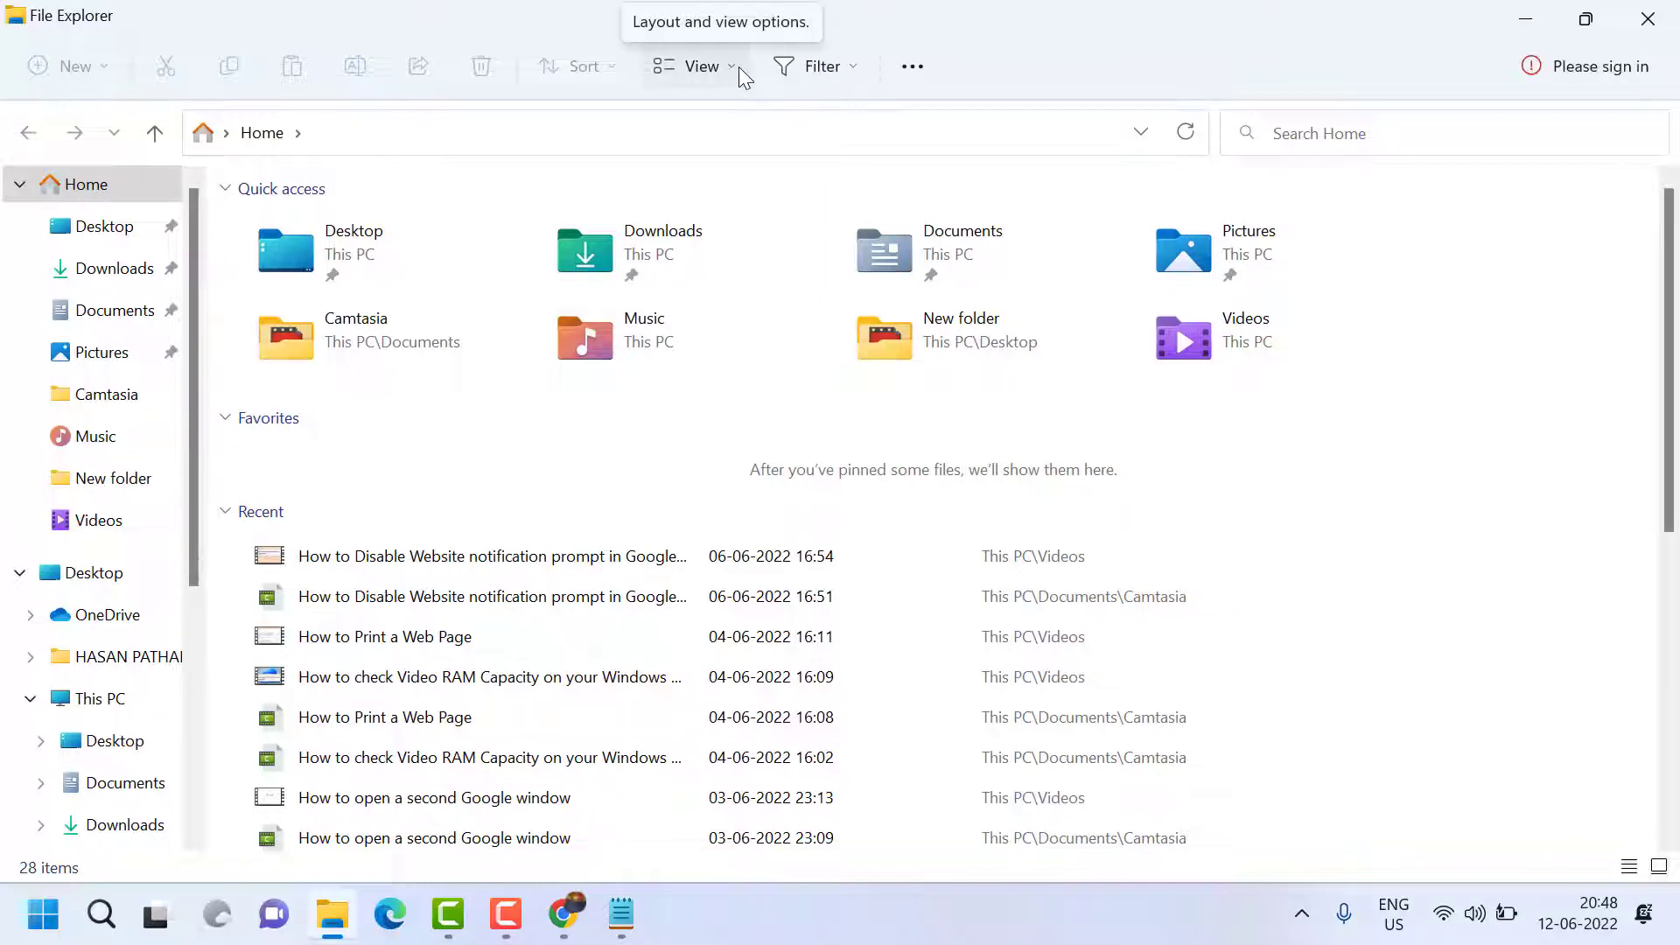
click(700, 67)
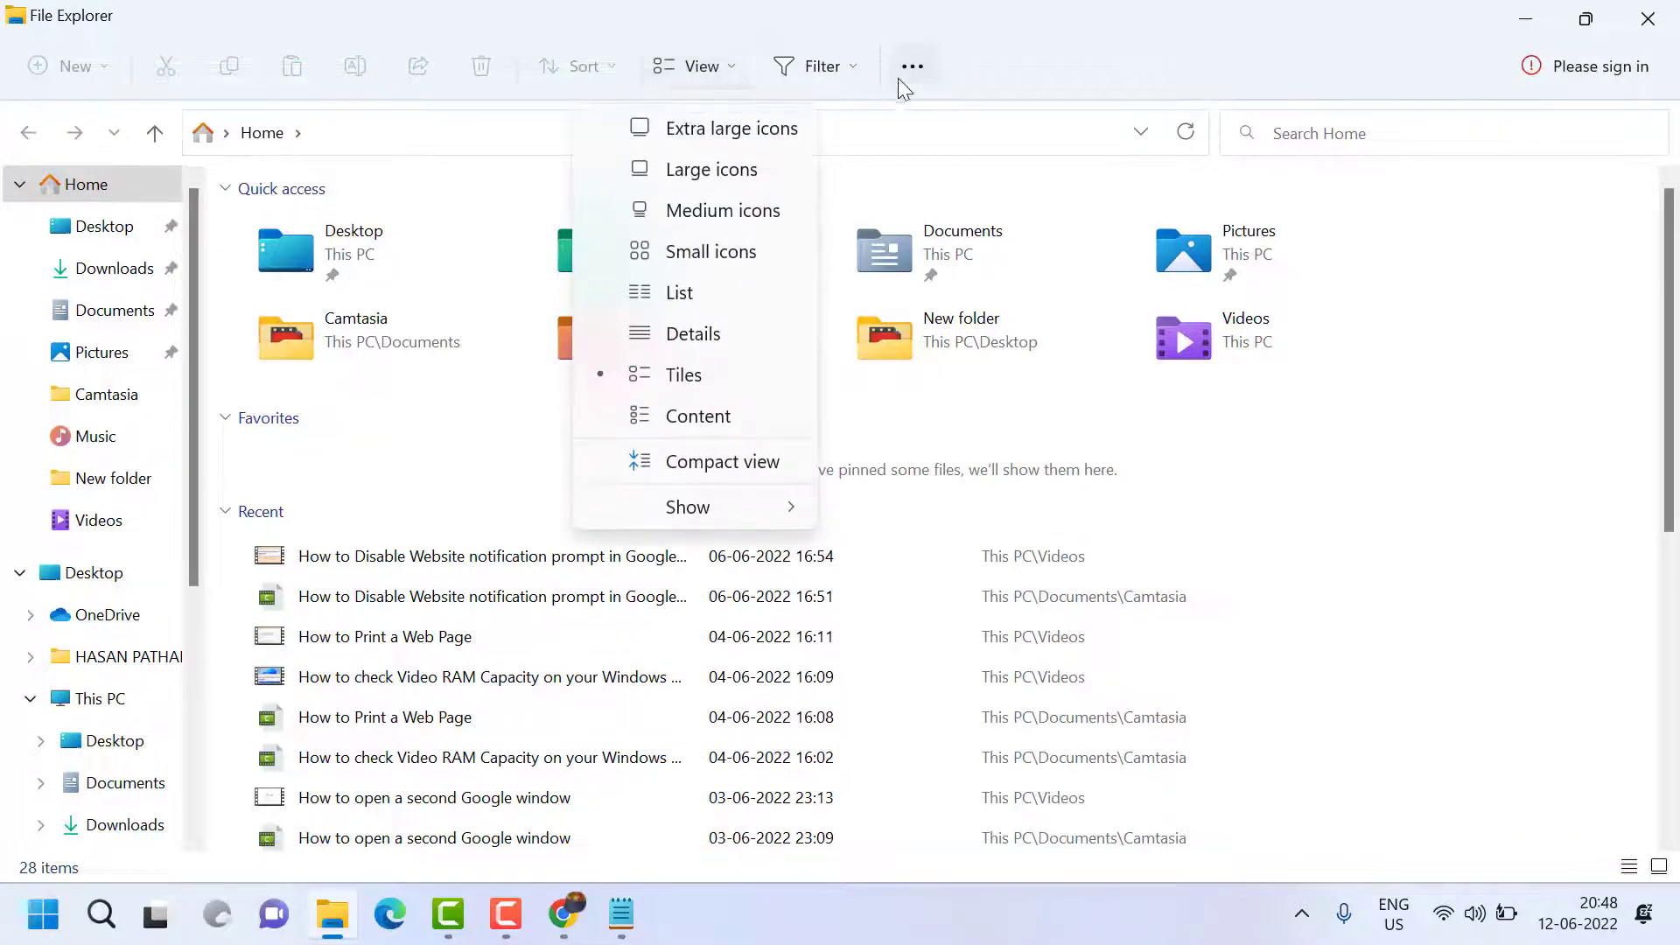
click(914, 66)
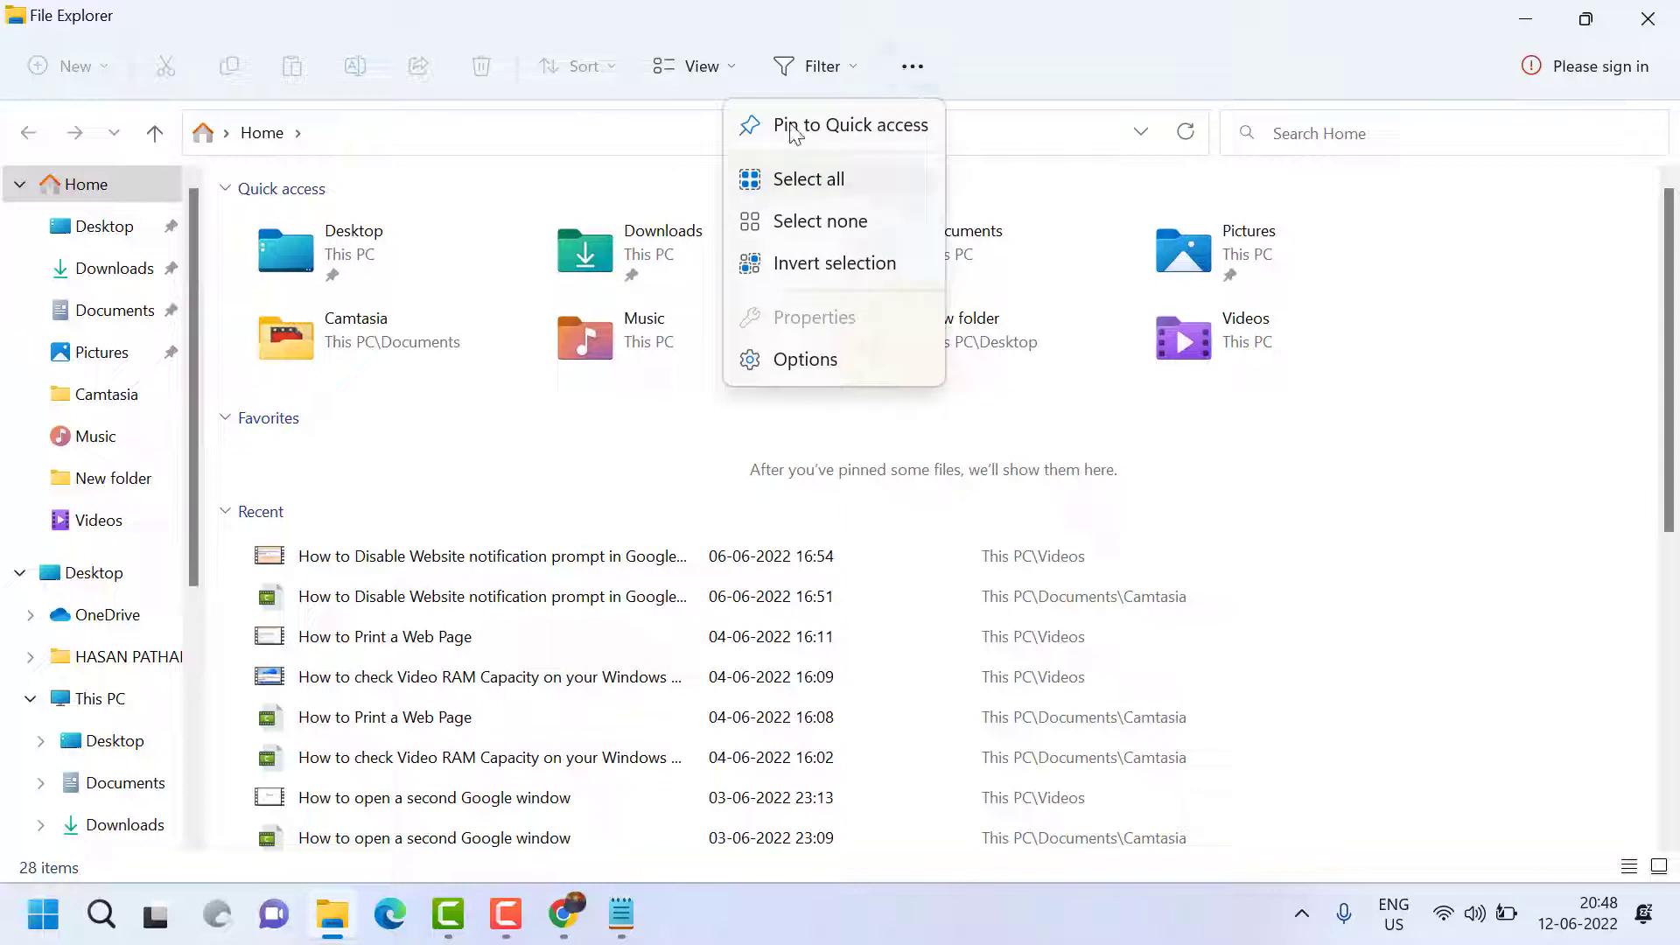
click(702, 67)
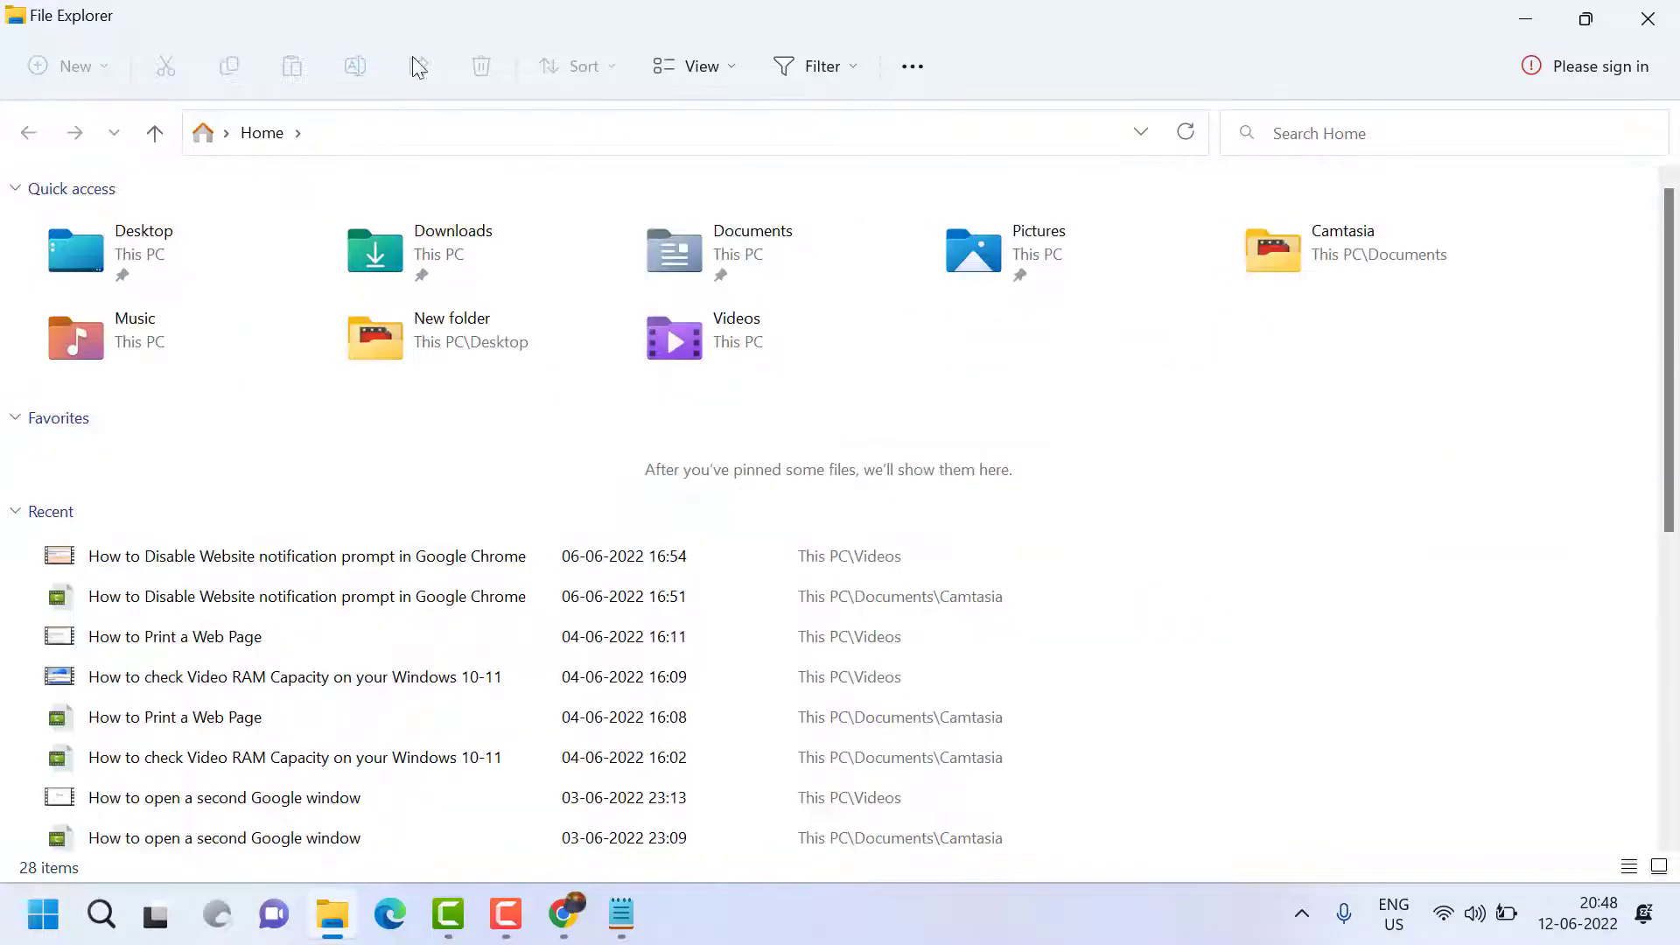
- Re-enable View > Show > Navigation pane, then close the File Explorer window
click(700, 67)
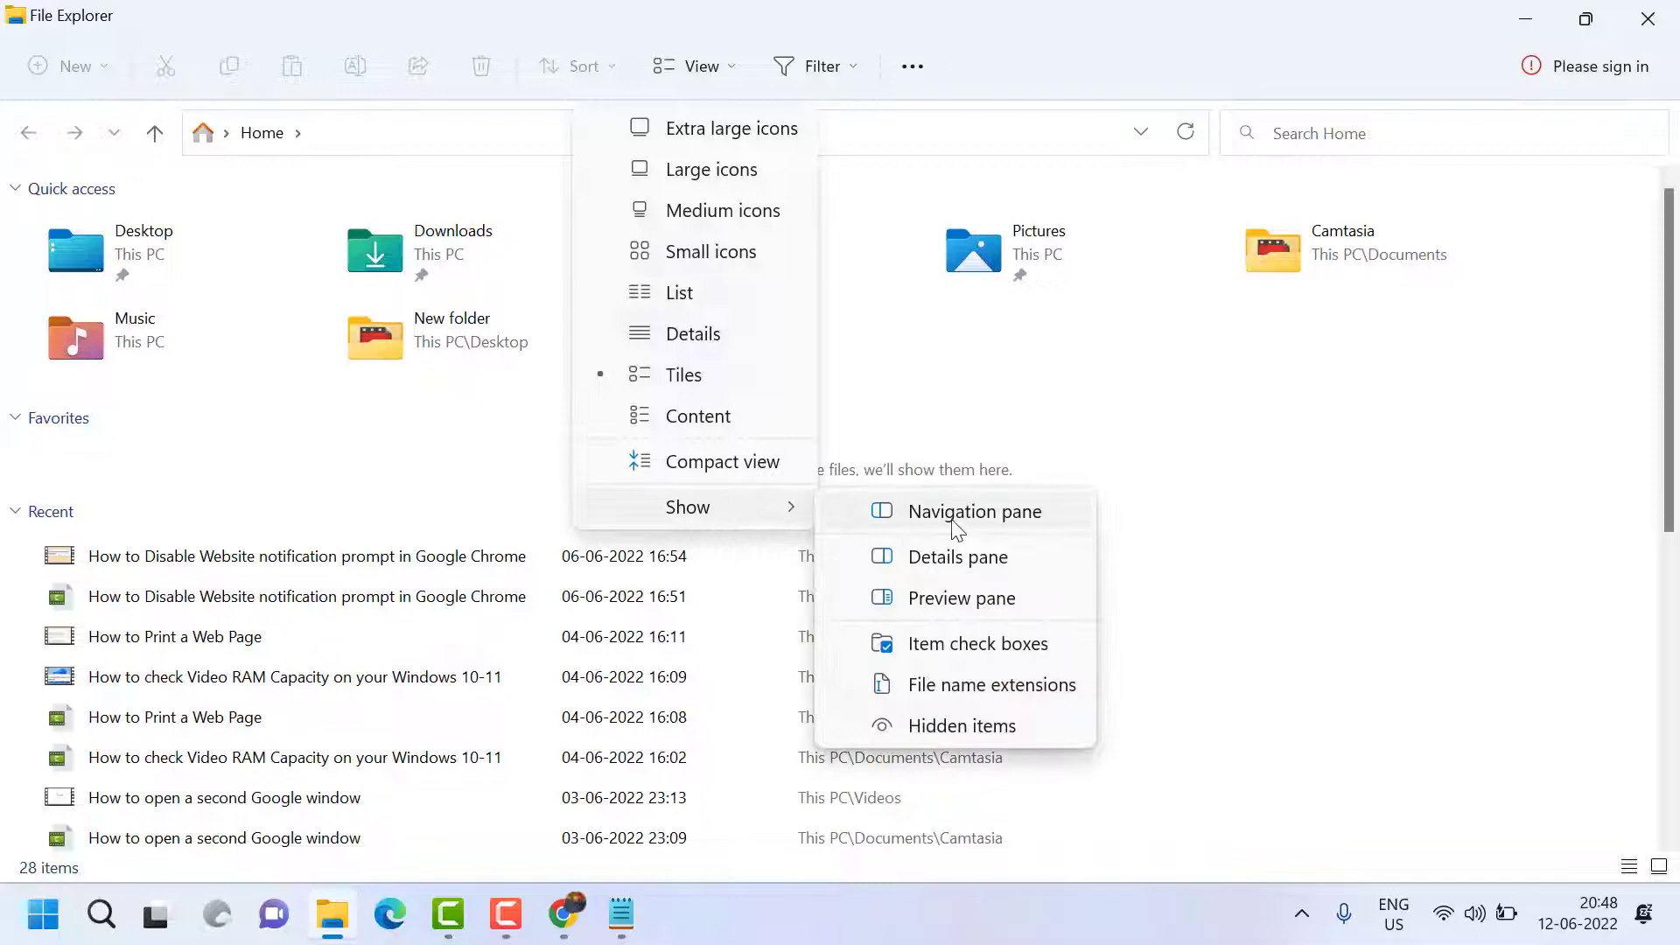
click(975, 511)
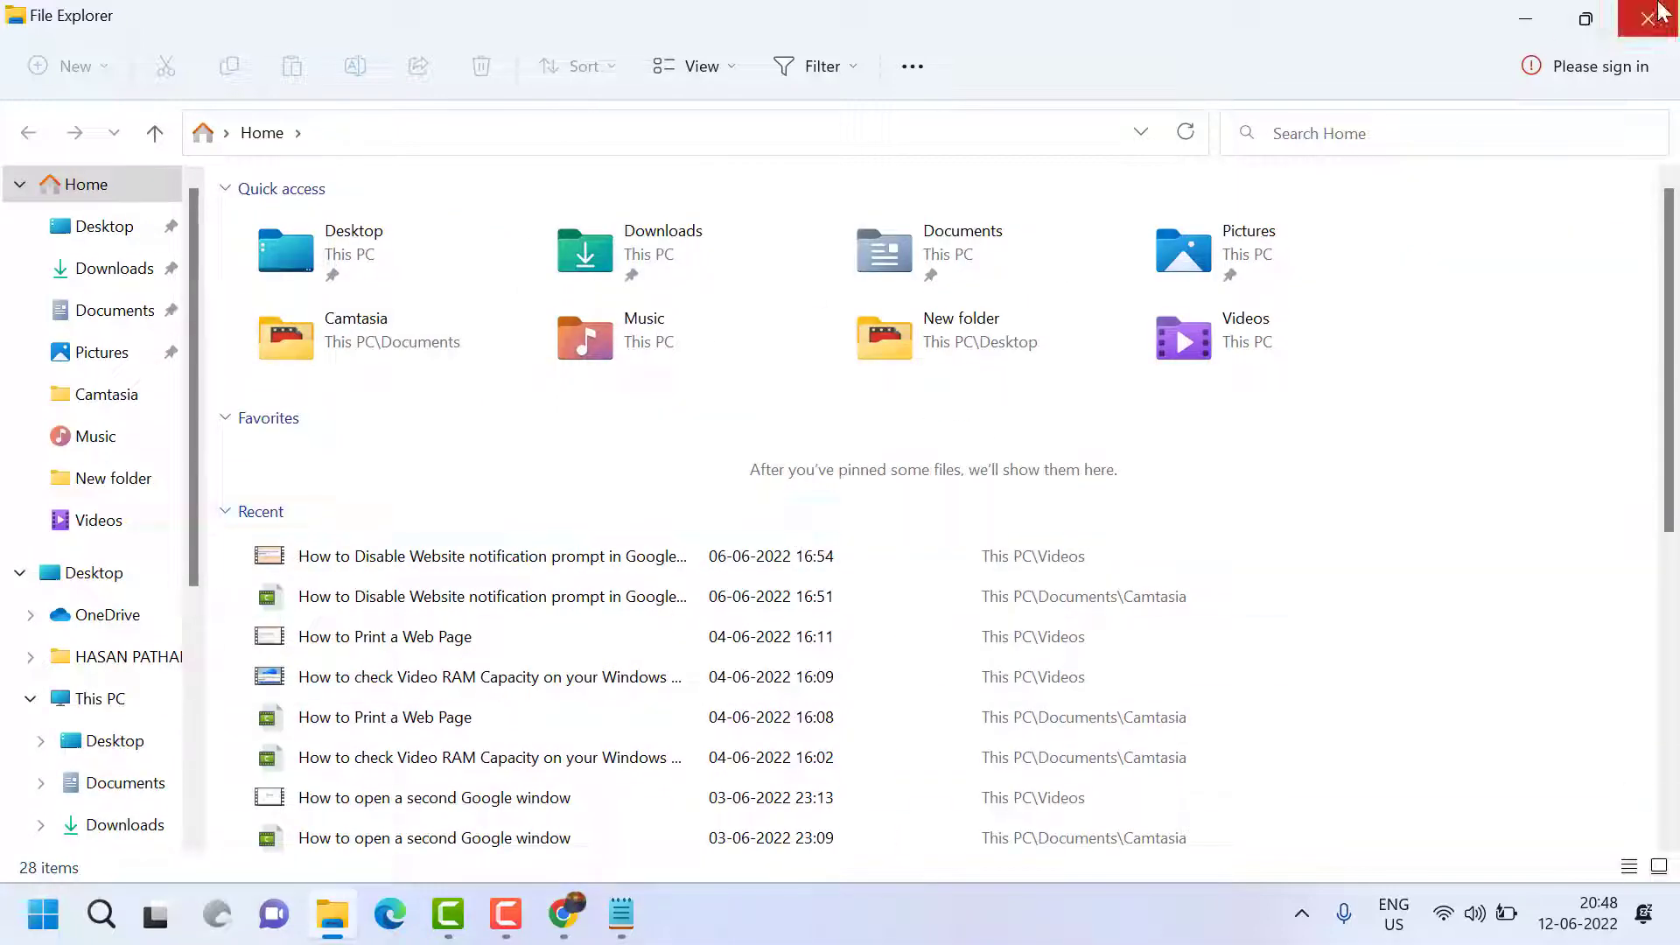
click(1644, 19)
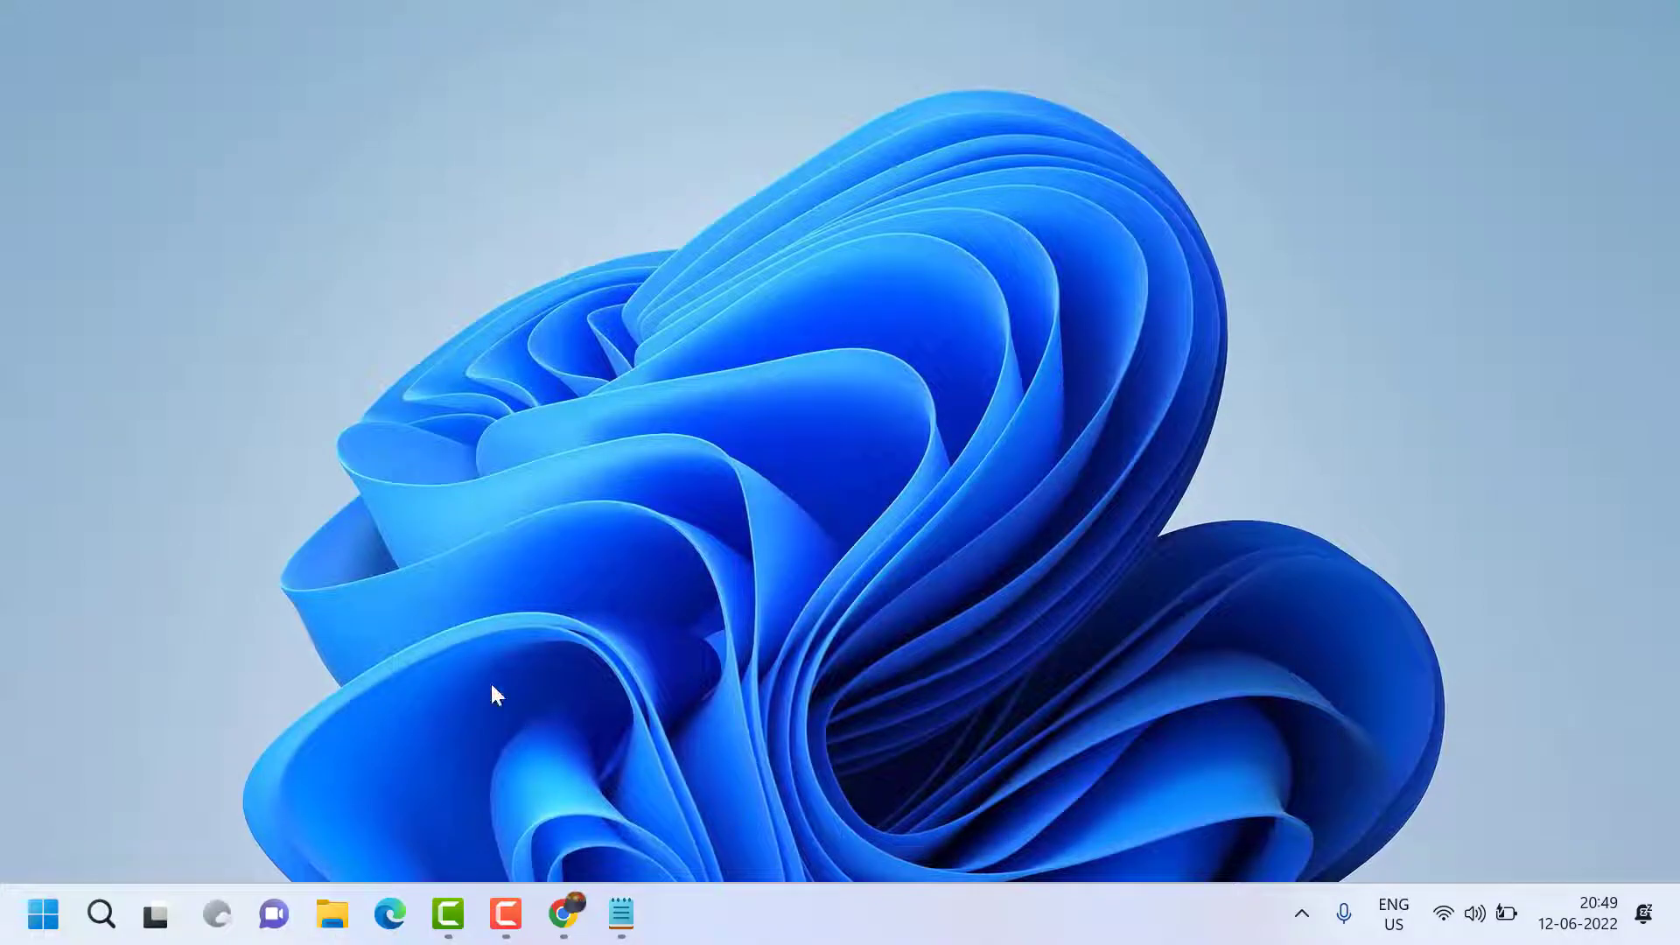